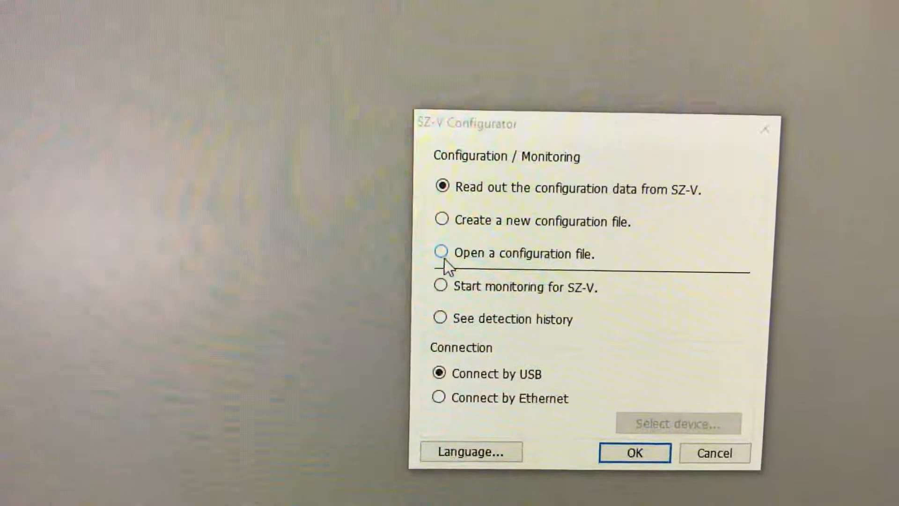
# Choose 'Open a configuration file.' at startup and confirm to load the LP Gas Coiler file.
pyautogui.click(442, 254)
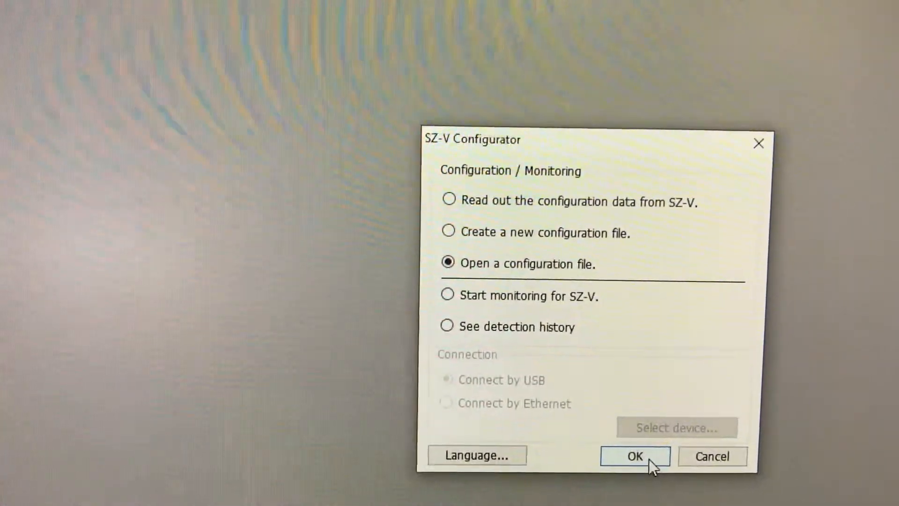
pyautogui.click(634, 456)
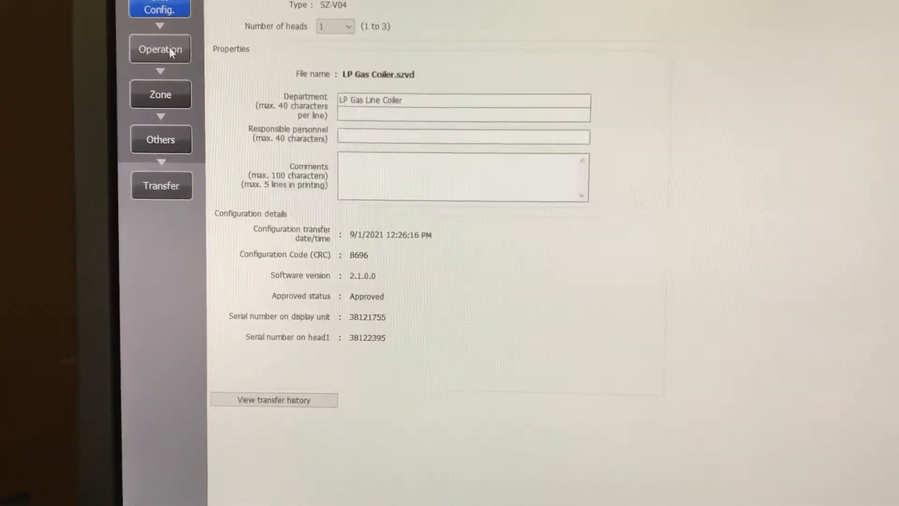
# Show LP Gas Coiler's operation settings: PNP, automatic interlock, 20mm detectable size, 160ms response.
pyautogui.click(160, 49)
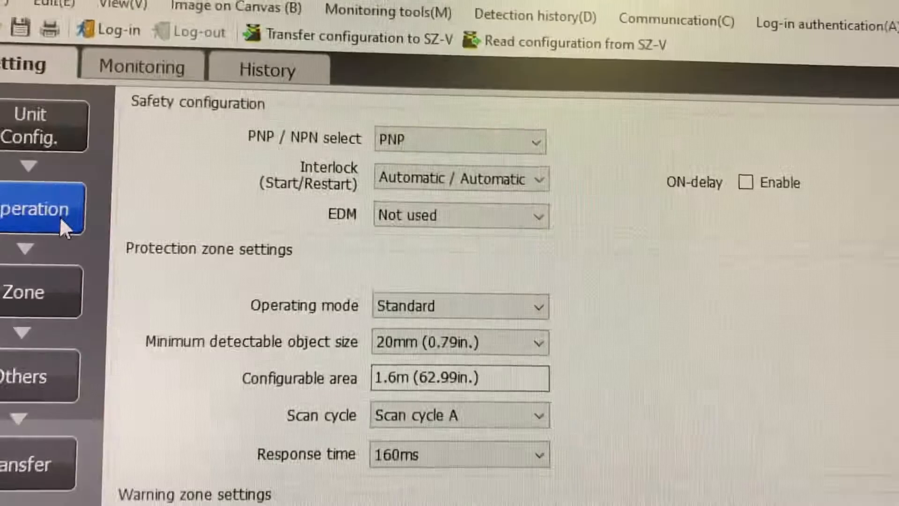
pyautogui.scroll(-3)
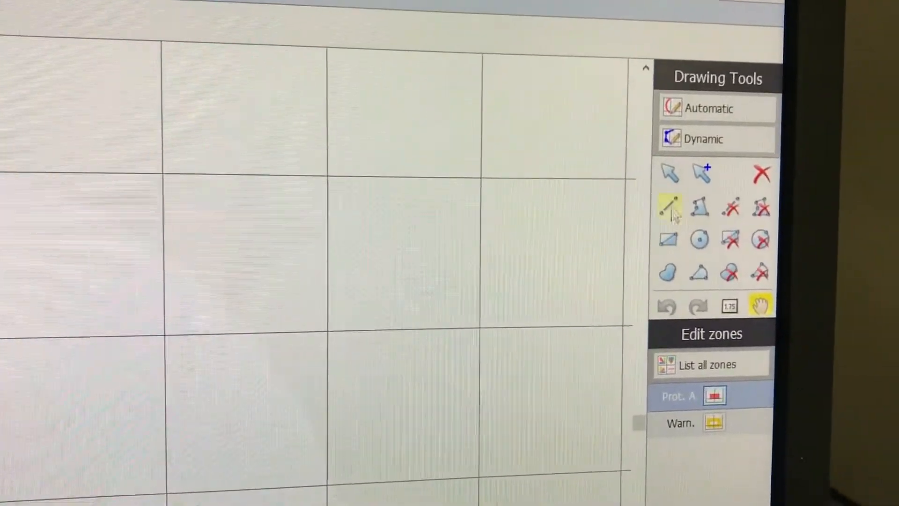
pyautogui.moveTo(669, 163)
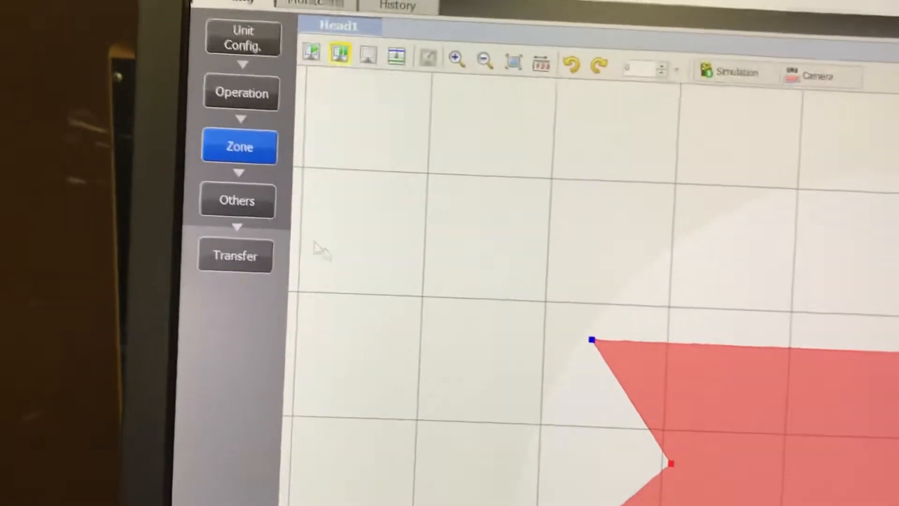
# Review the Others settings: AUX1 Error, other auxiliary outputs unused, Single Frame/Photo history saving.
pyautogui.click(237, 200)
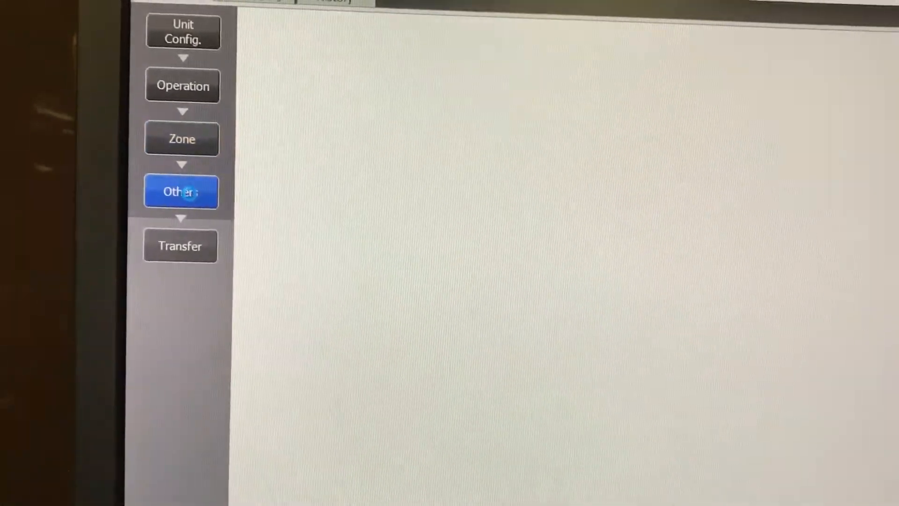
pyautogui.click(181, 191)
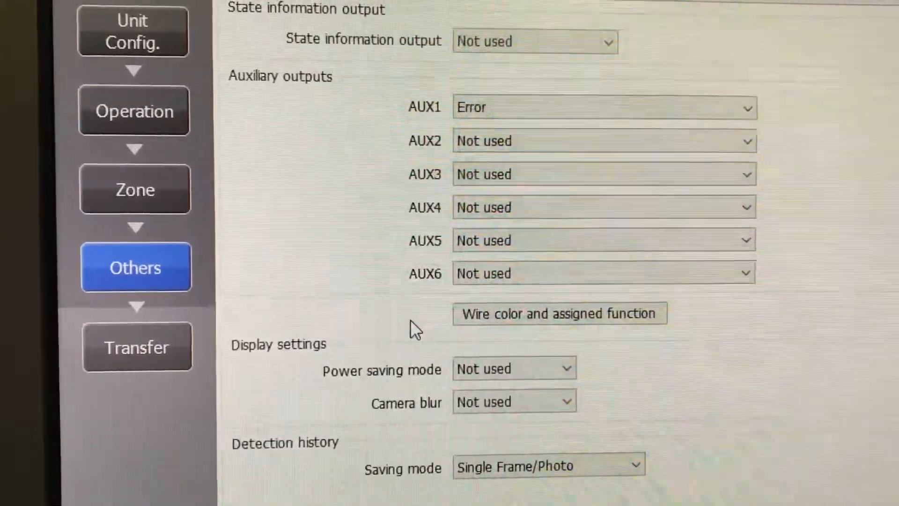
pyautogui.scroll(-3)
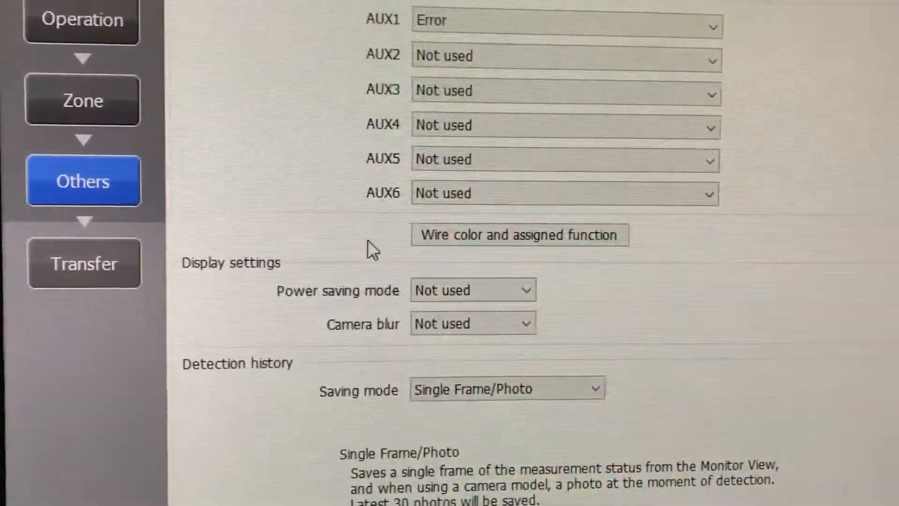
pyautogui.scroll(-3)
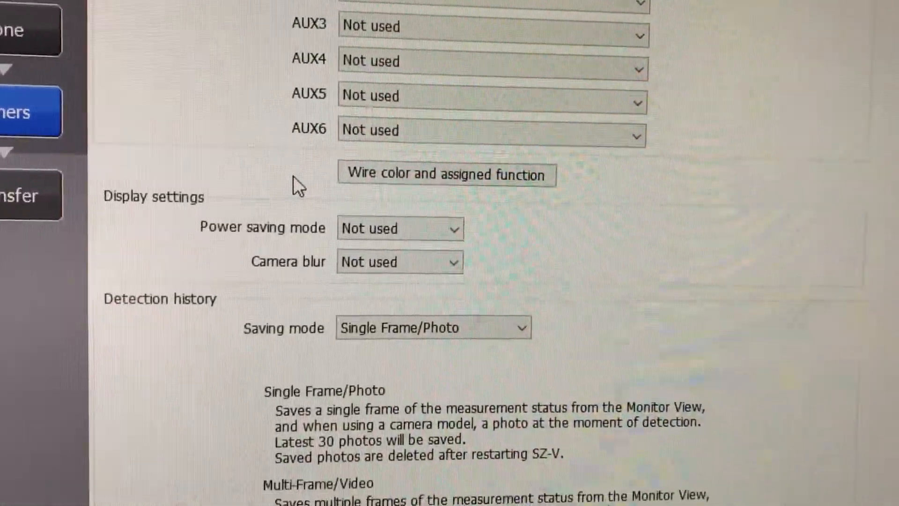
pyautogui.scroll(-3)
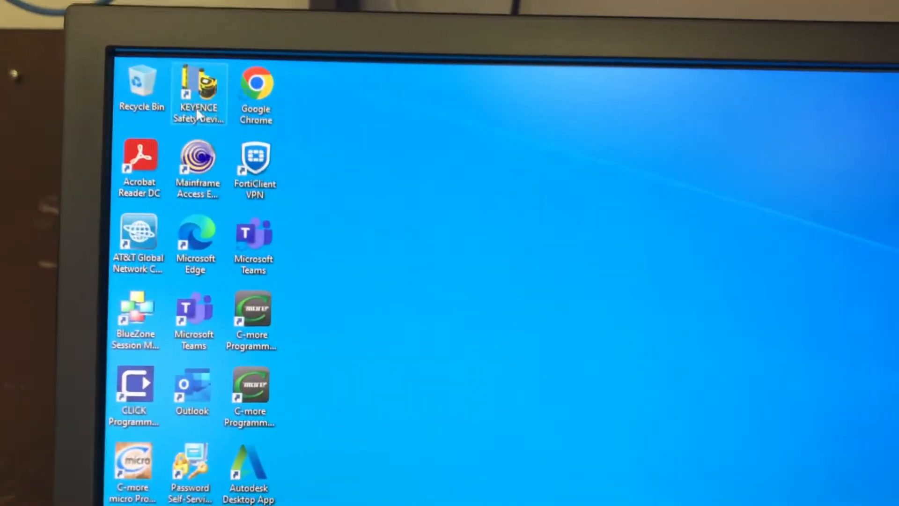
# Launch the KEYENCE Safety Device Configurator and start the GL-R light-curtain configurator.
pyautogui.doubleClick(197, 92)
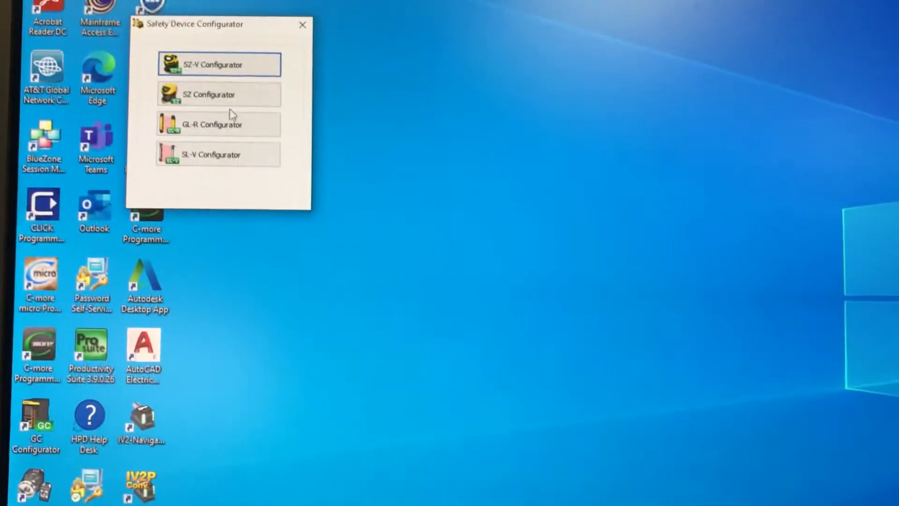
pyautogui.click(302, 24)
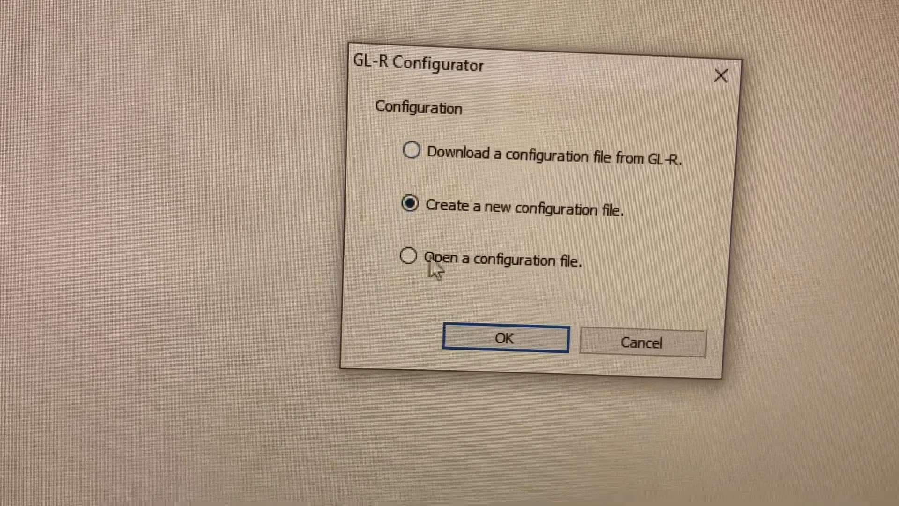
# Choose 'Open a configuration file.' in the GL-R startup dialog and confirm it.
pyautogui.click(407, 257)
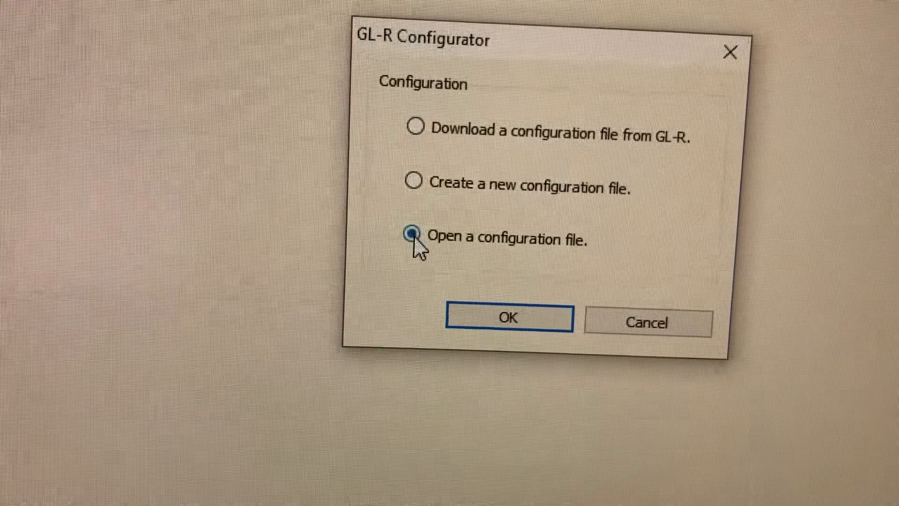
pyautogui.click(507, 319)
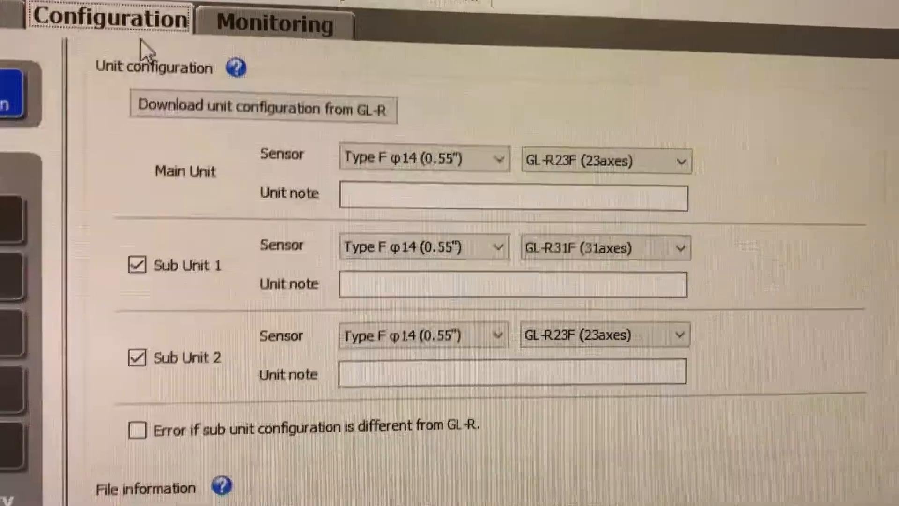
# View W7 Pusher.gld's unit configuration: main GL-R23F, sub unit 1 GL-R31F, sub unit 2 GL-R23F.
pyautogui.scroll(-3)
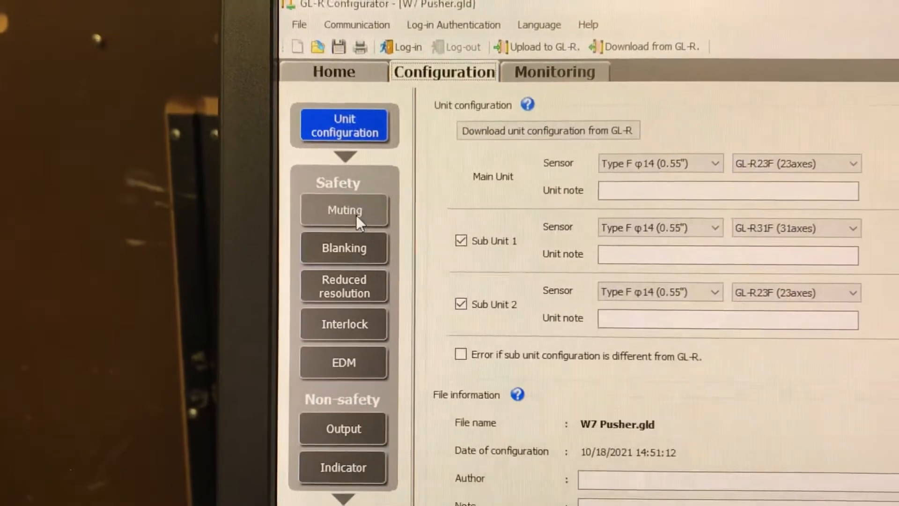
# Review muting and blanking, then show reduced resolution: multi-zone mode, 27 mm ignored object size.
pyautogui.click(344, 210)
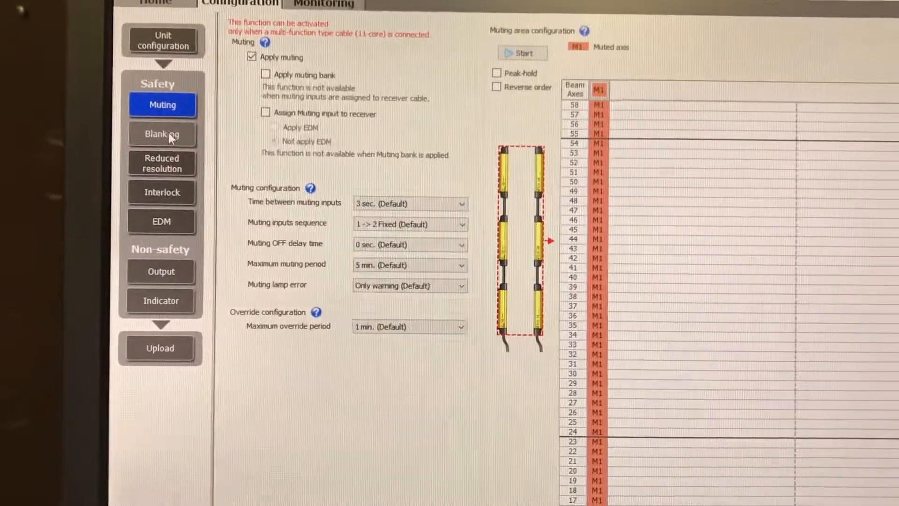
pyautogui.click(162, 134)
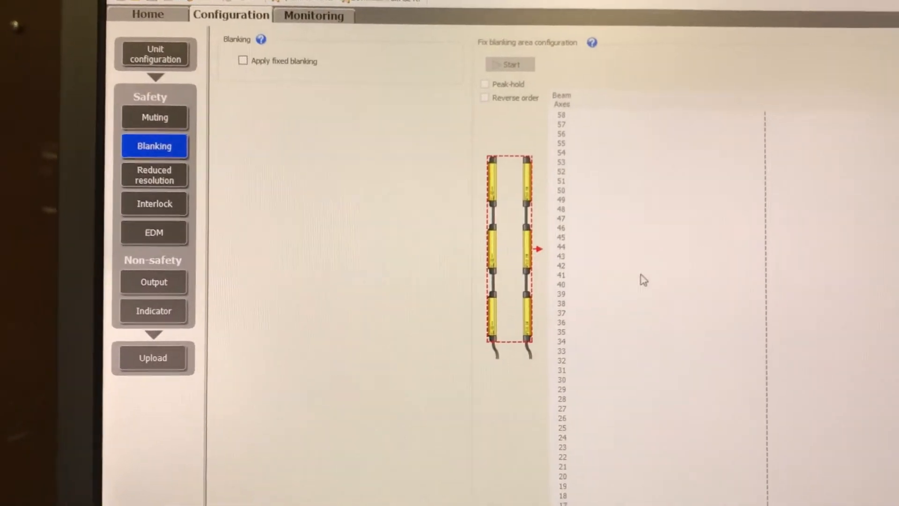
pyautogui.scroll(-3)
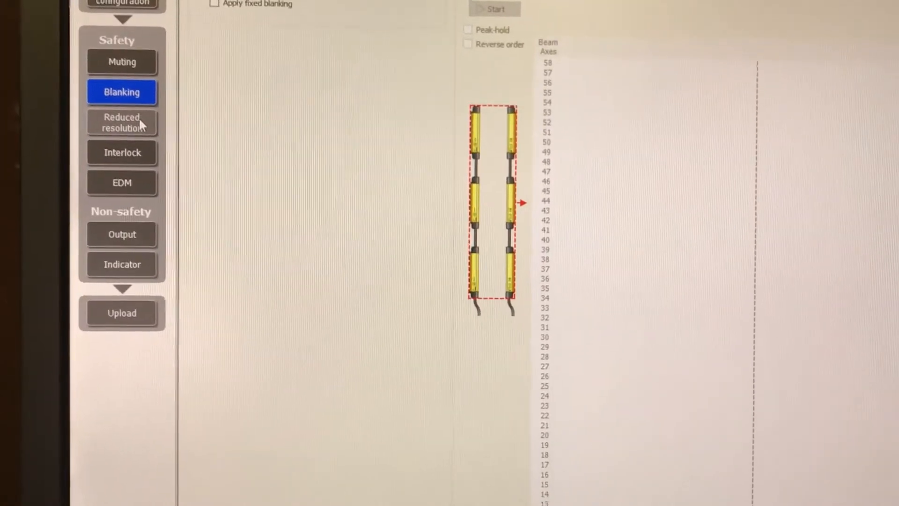
pyautogui.click(122, 122)
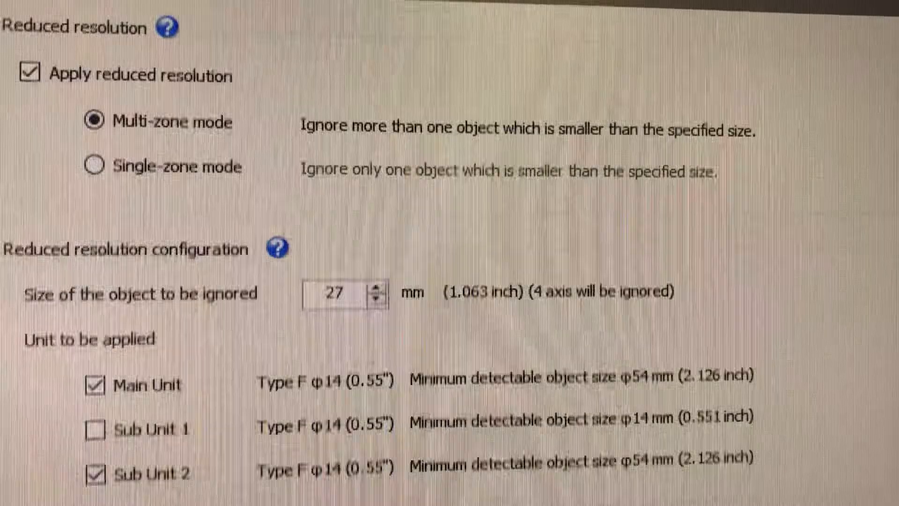
pyautogui.scroll(-3)
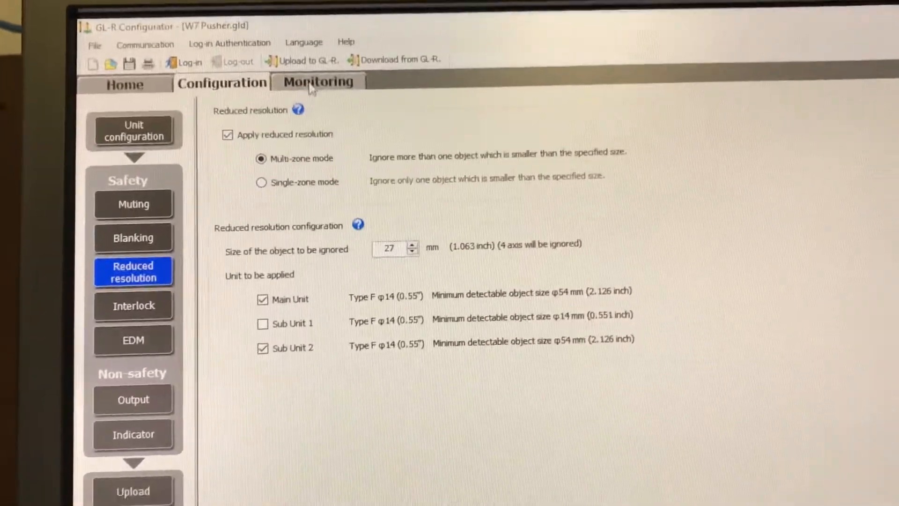
# Switch to Monitoring, which warns that the GL-R must be connected by USB cable.
pyautogui.click(317, 82)
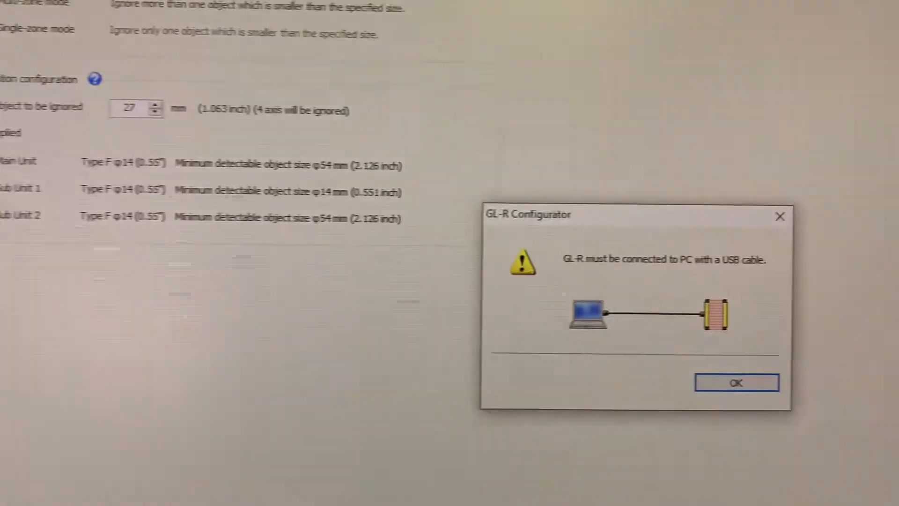